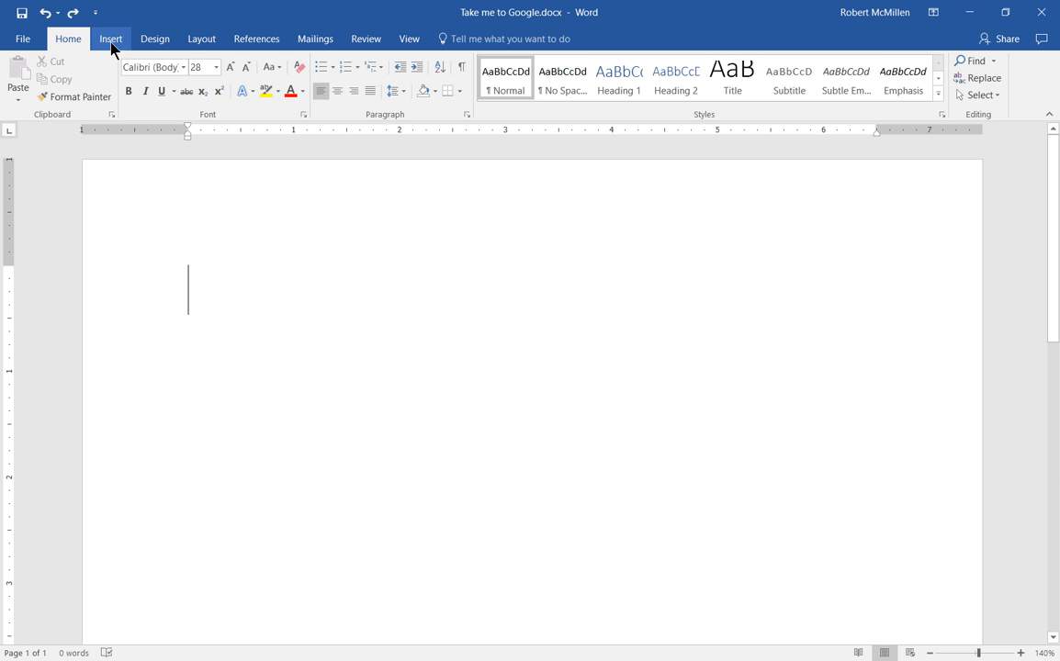
# Step: Show the Insert ribbon's Shapes gallery for the blank document
pyautogui.click(110, 39)
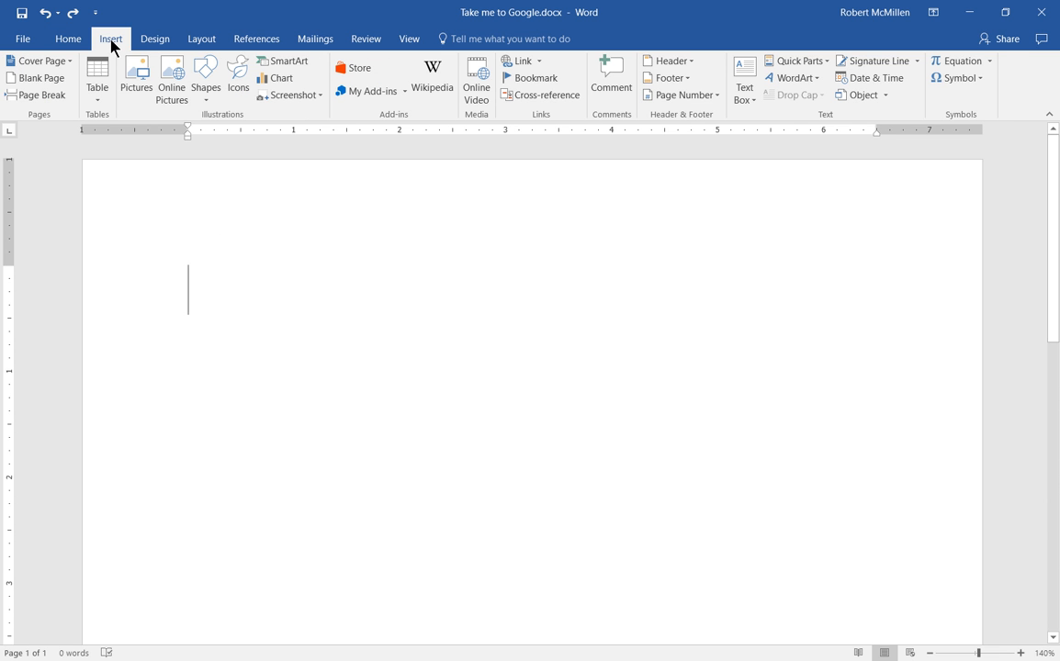
pyautogui.moveTo(172, 77)
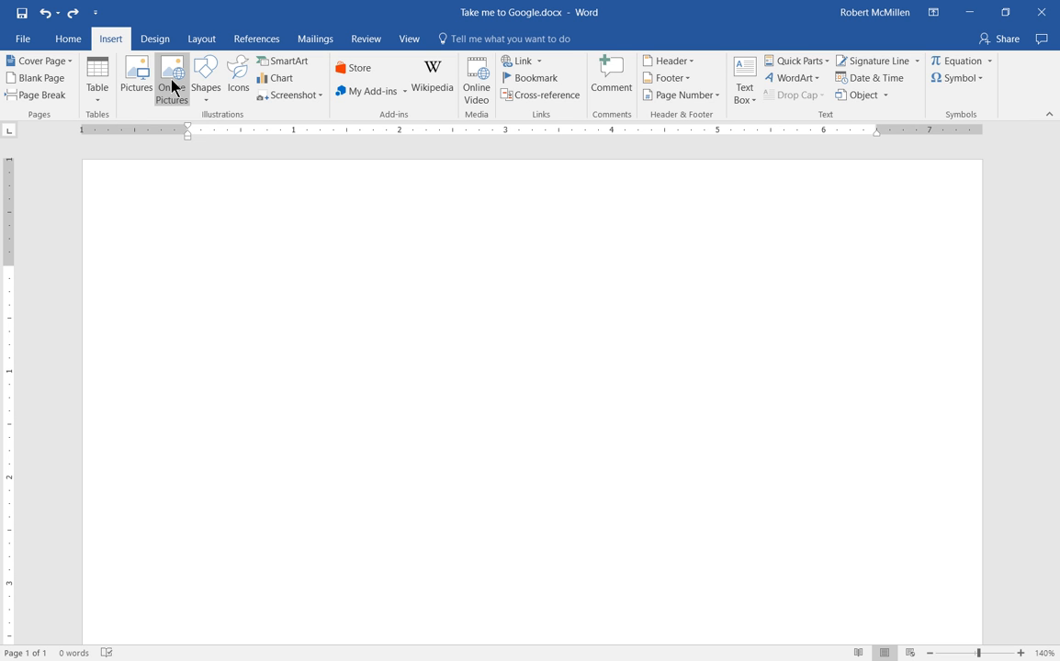
pyautogui.click(206, 77)
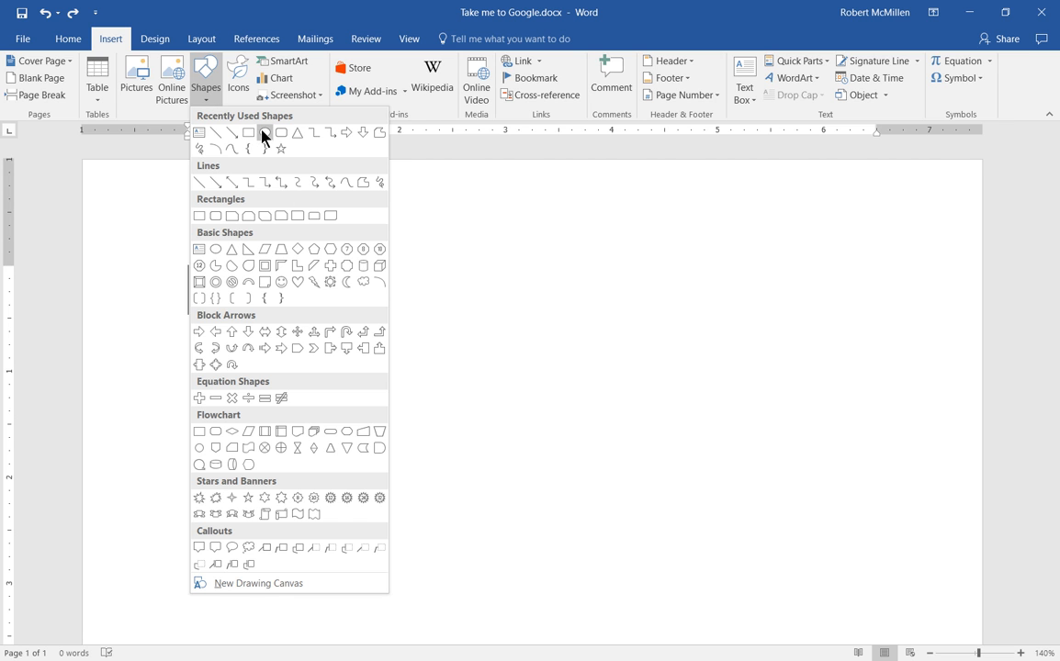
# Step: Draw a wide blue oval across the upper part of the page
pyautogui.click(264, 132)
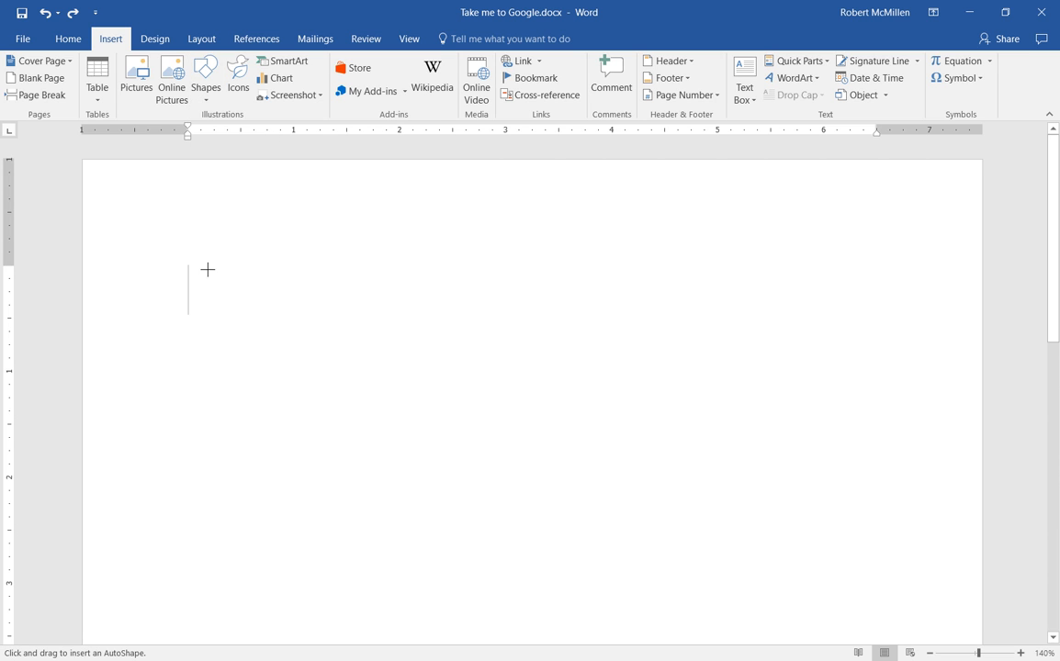
pyautogui.moveTo(209, 254); pyautogui.dragTo(713, 430)
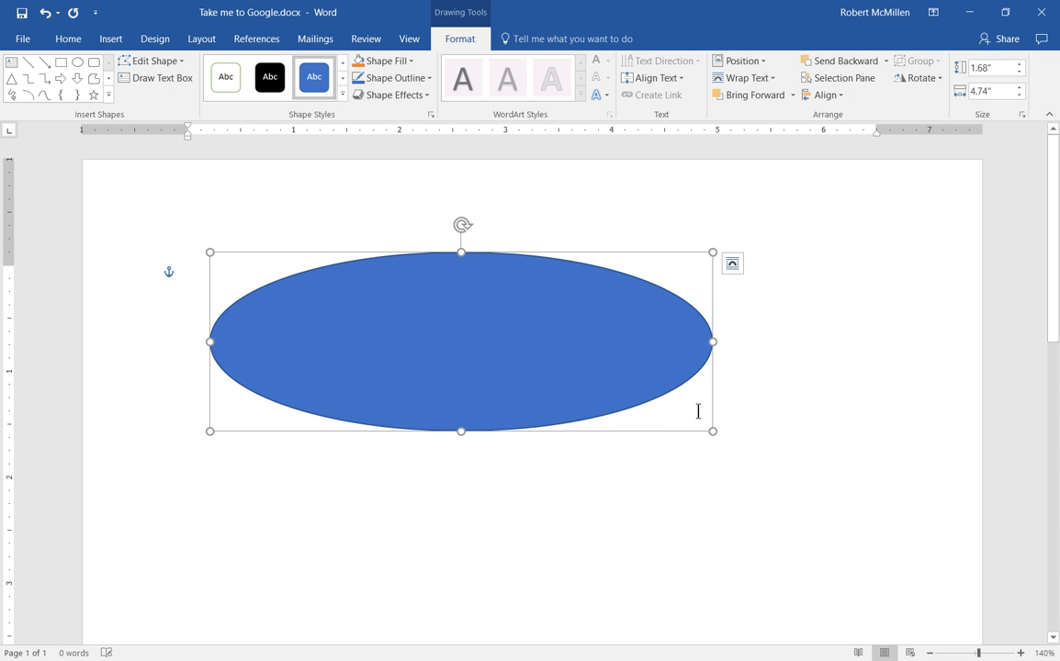
pyautogui.moveTo(435, 489)
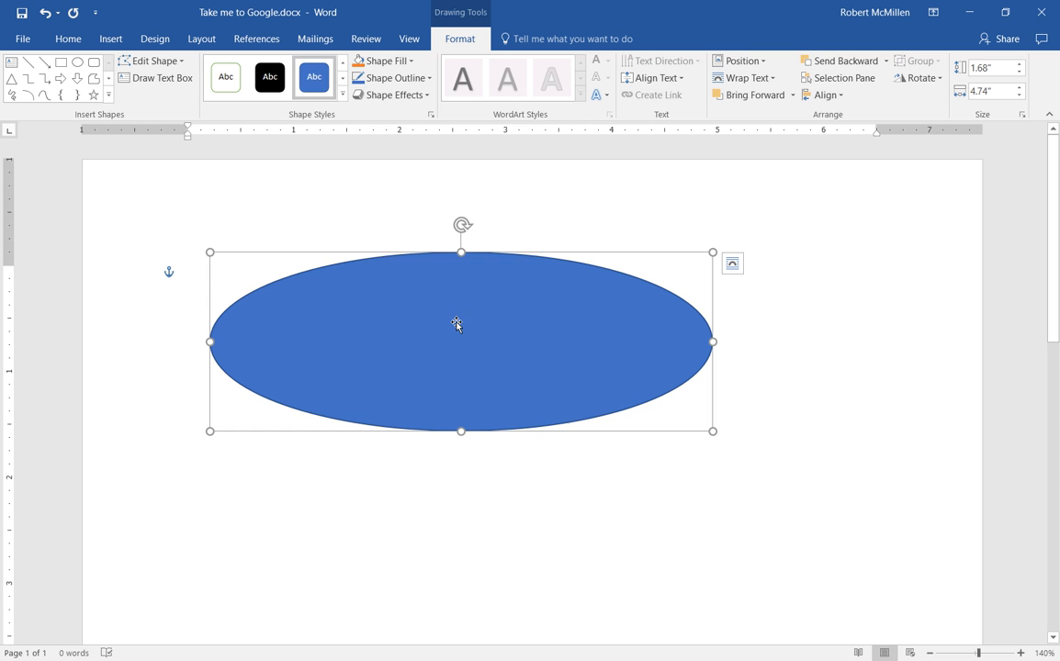
# Step: Bring up the Insert Hyperlink dialog for the oval from its context menu
pyautogui.rightClick(456, 323)
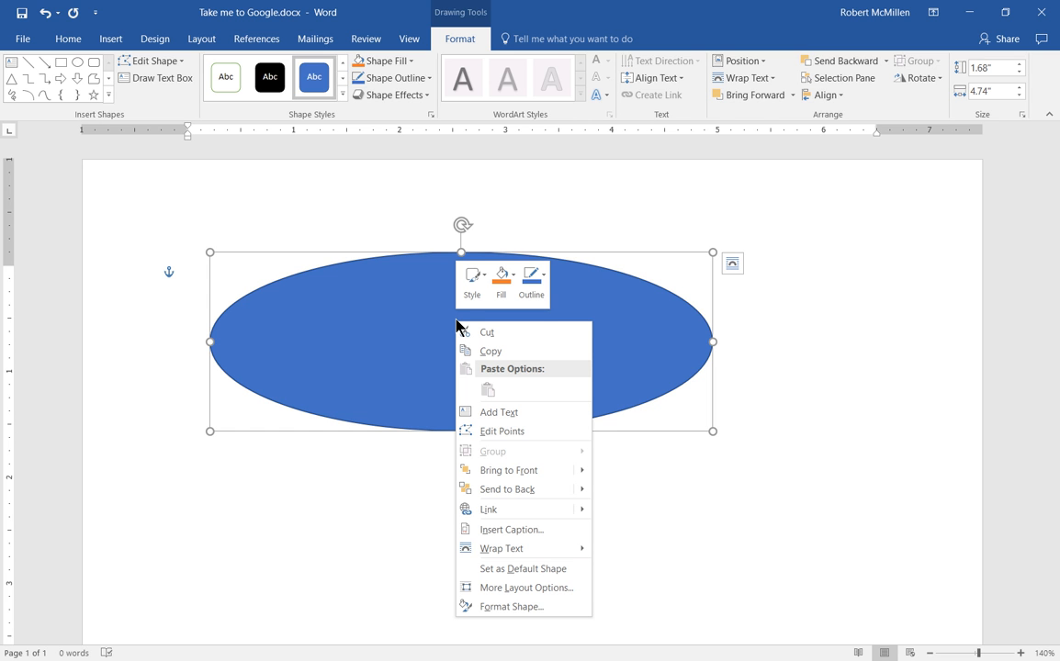
pyautogui.moveTo(488, 509)
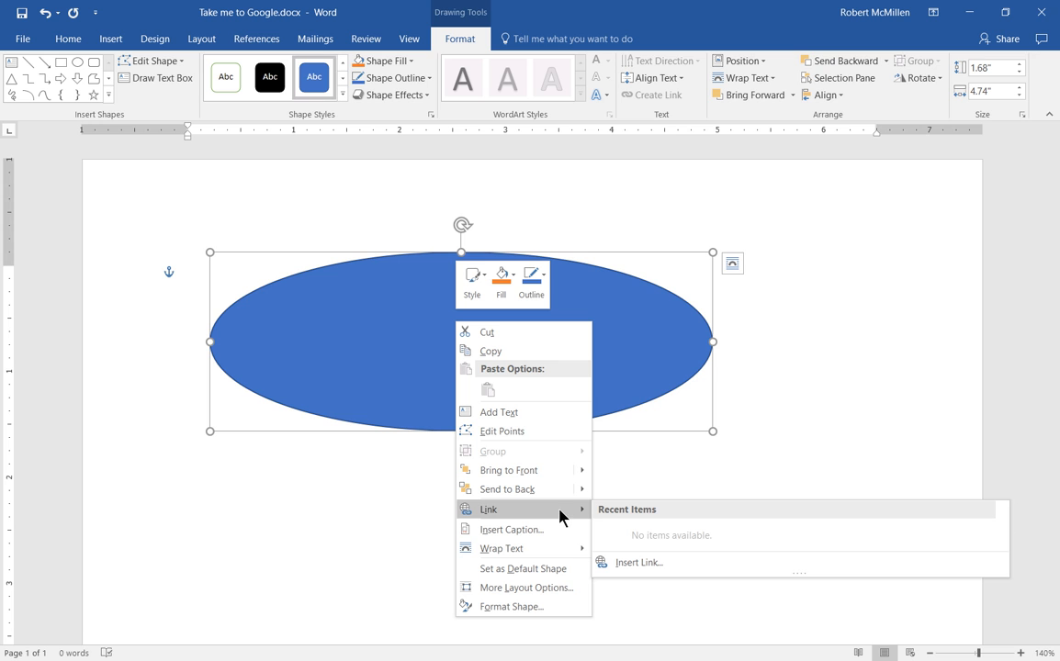
pyautogui.moveTo(592, 514)
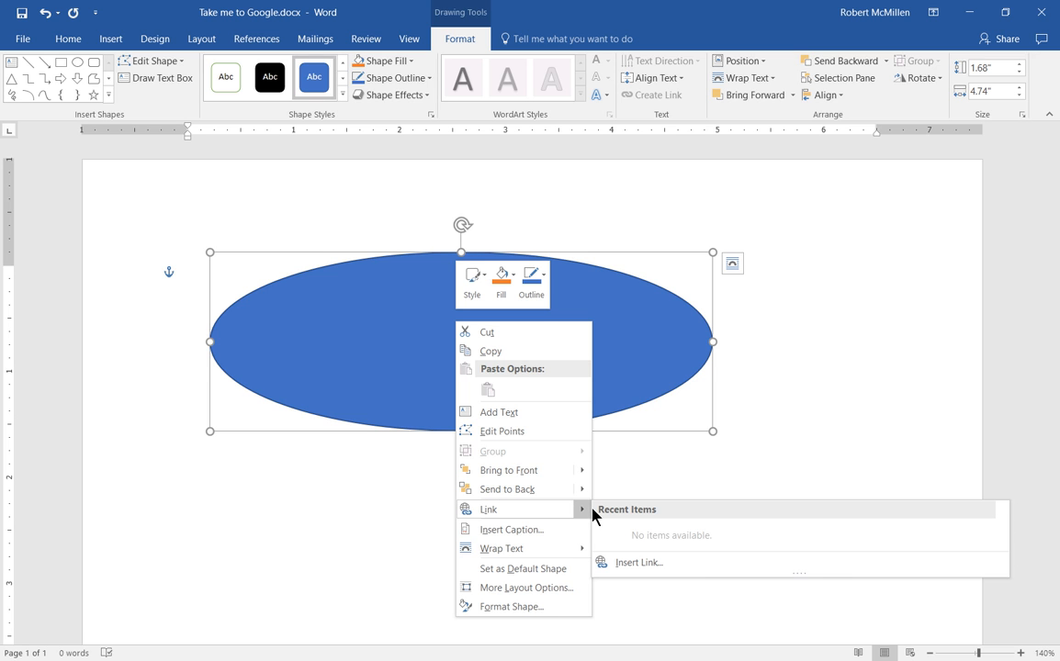
pyautogui.moveTo(652, 560)
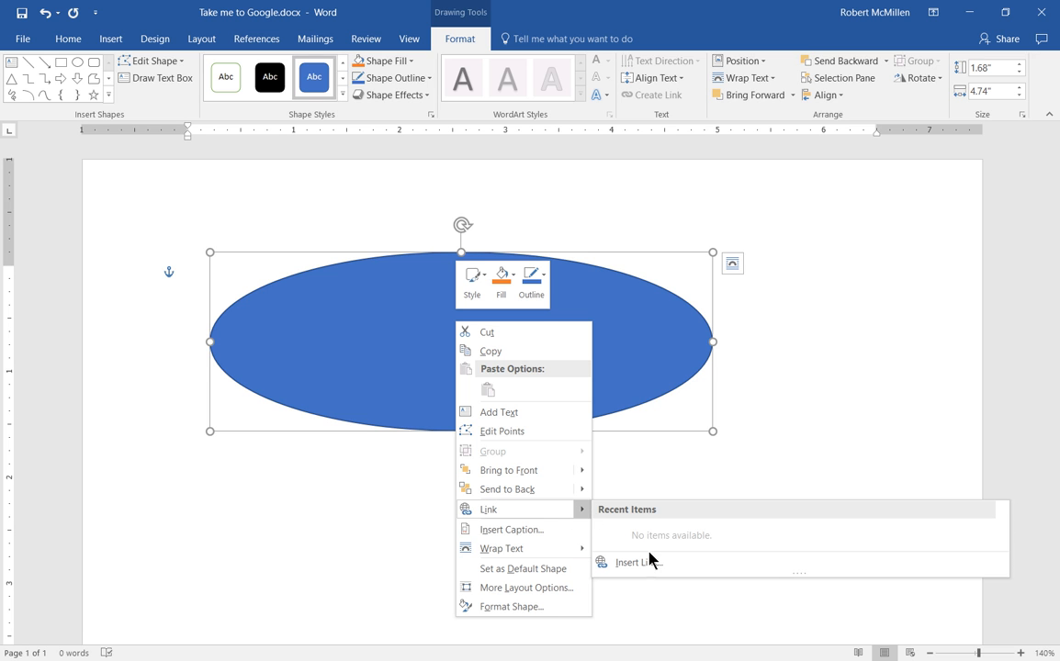
pyautogui.click(633, 562)
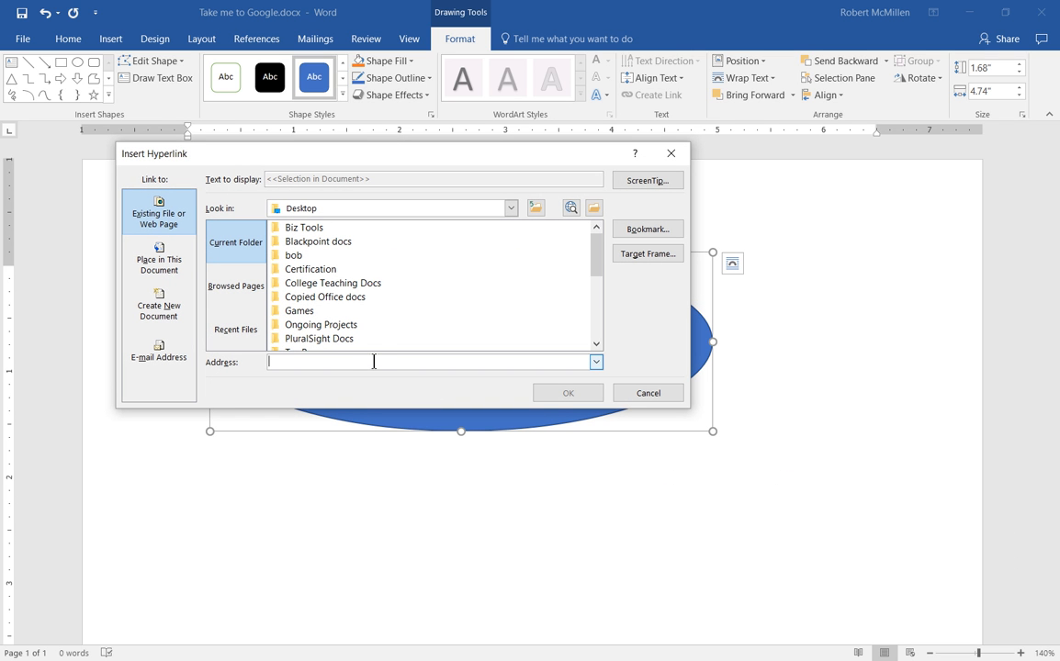
pyautogui.write('http://google.com')
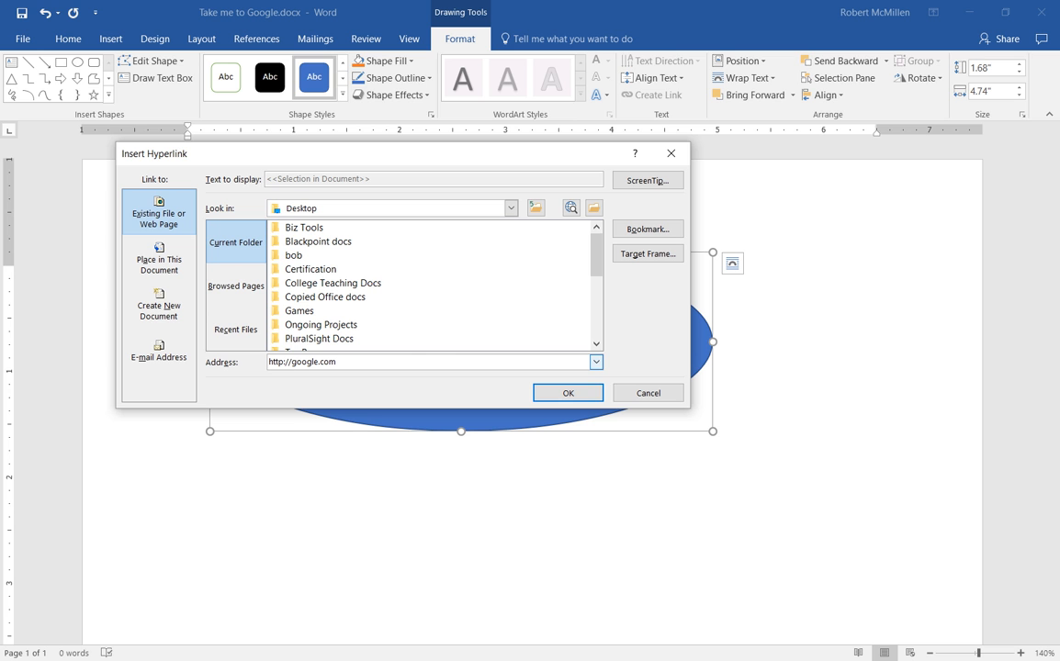
pyautogui.click(567, 393)
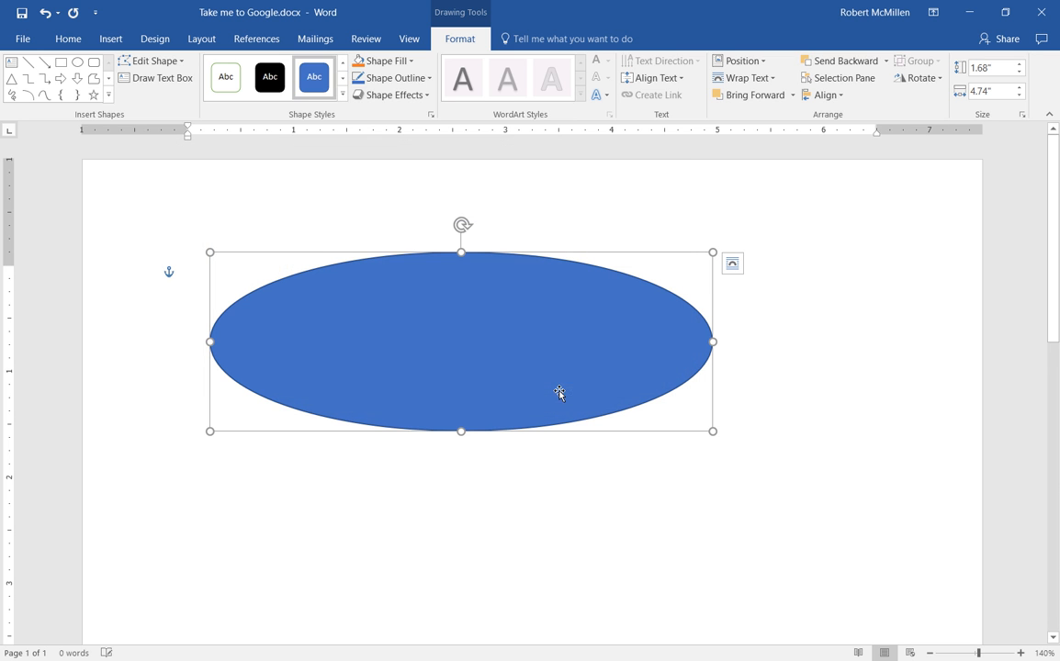
# Step: Reselect the oval and follow its link so Google opens in the browser
pyautogui.click(414, 485)
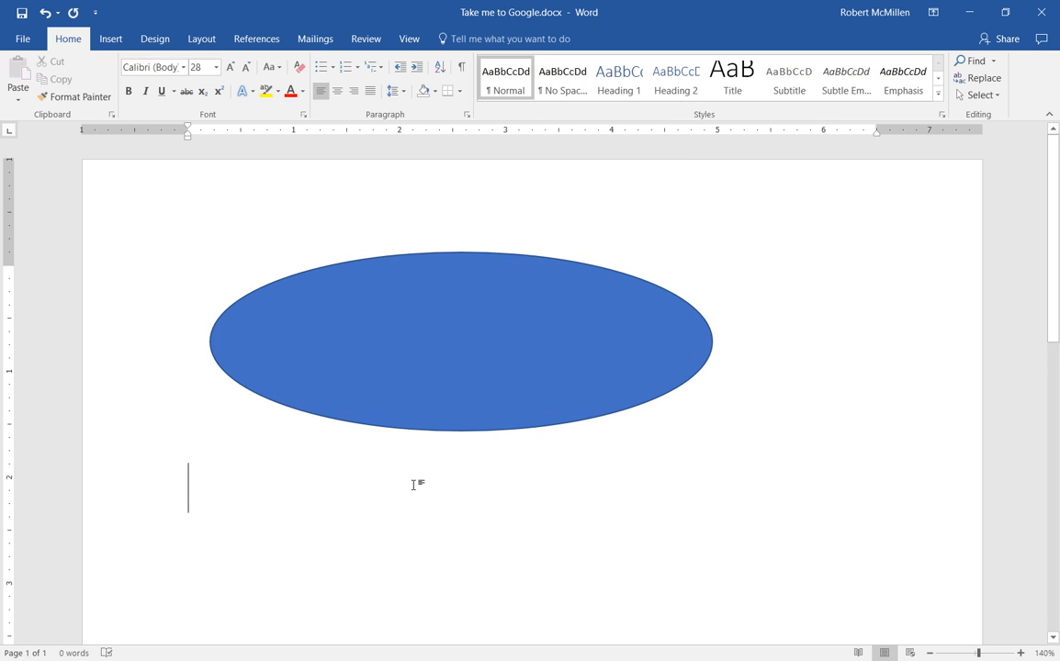
pyautogui.click(461, 342)
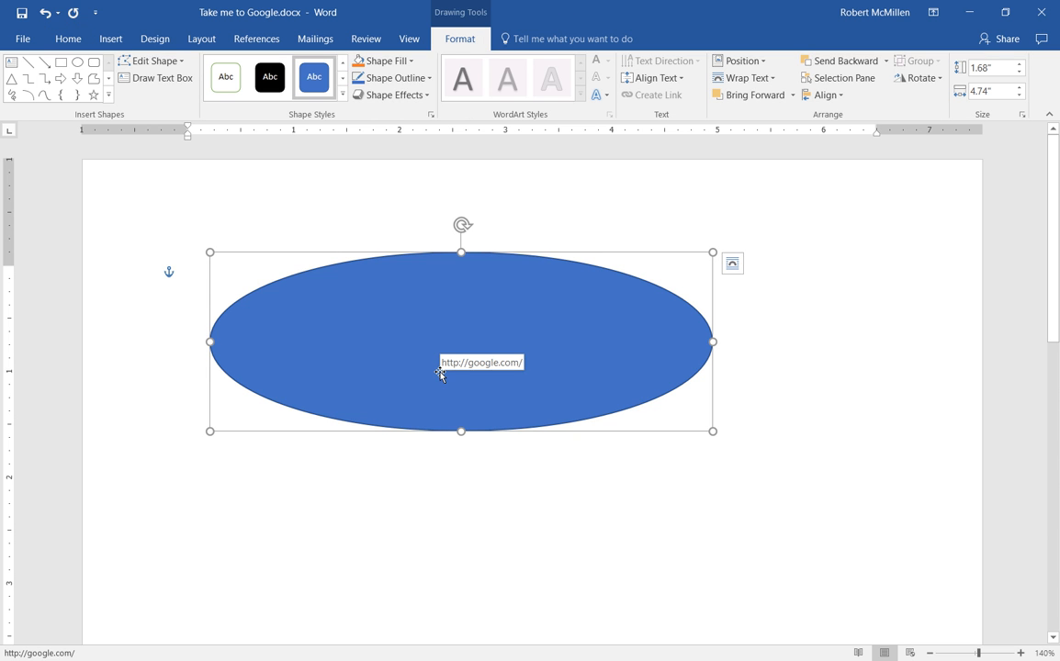
pyautogui.moveTo(442, 415)
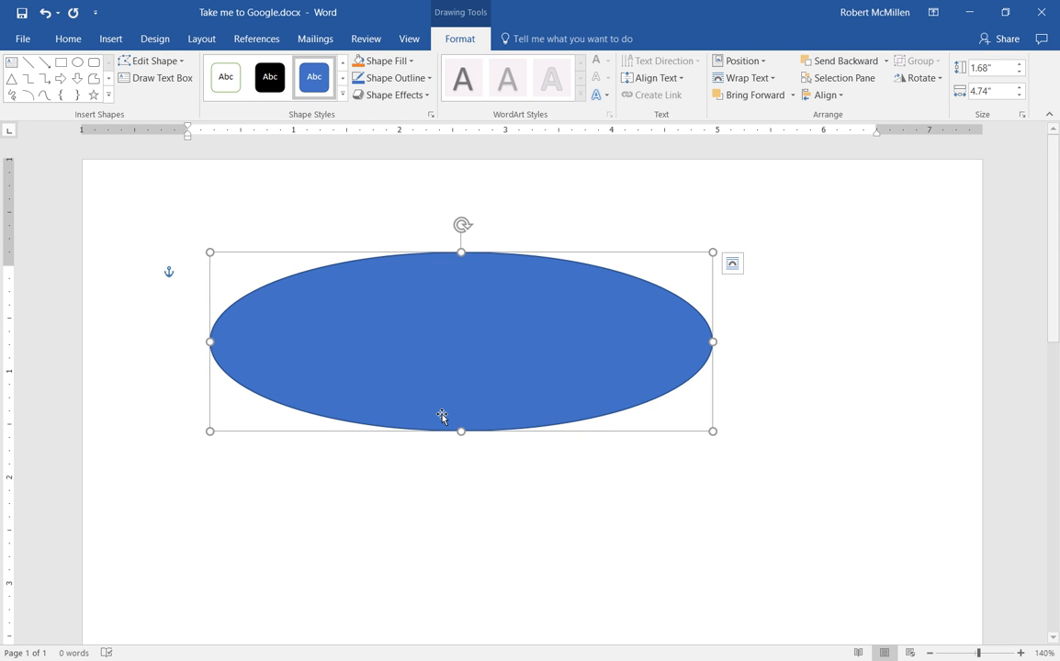
pyautogui.moveTo(445, 415)
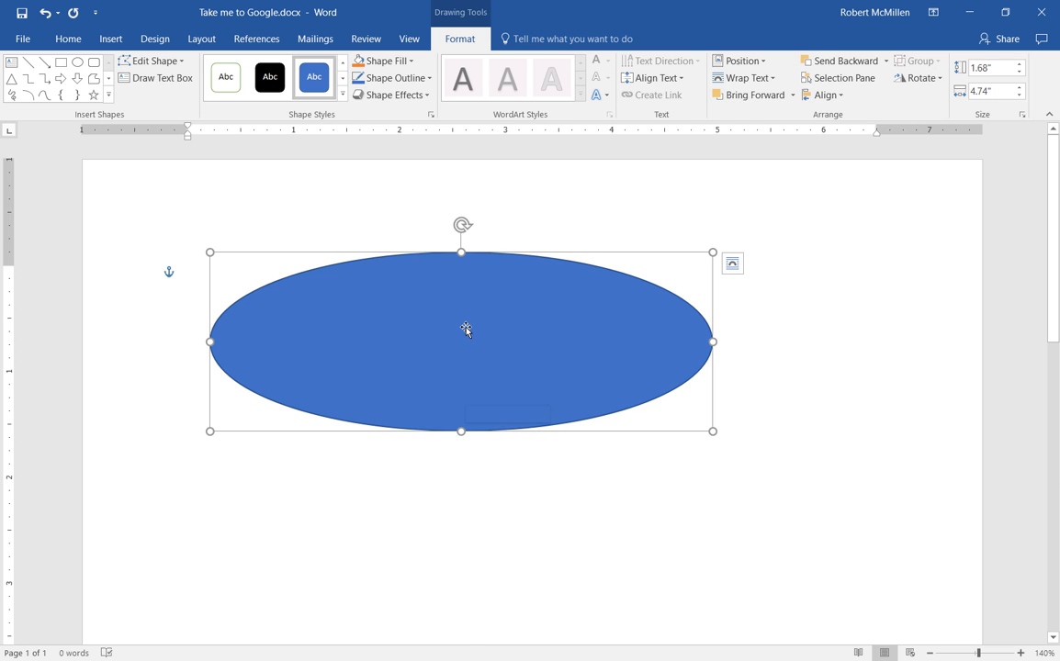
pyautogui.rightClick(467, 330)
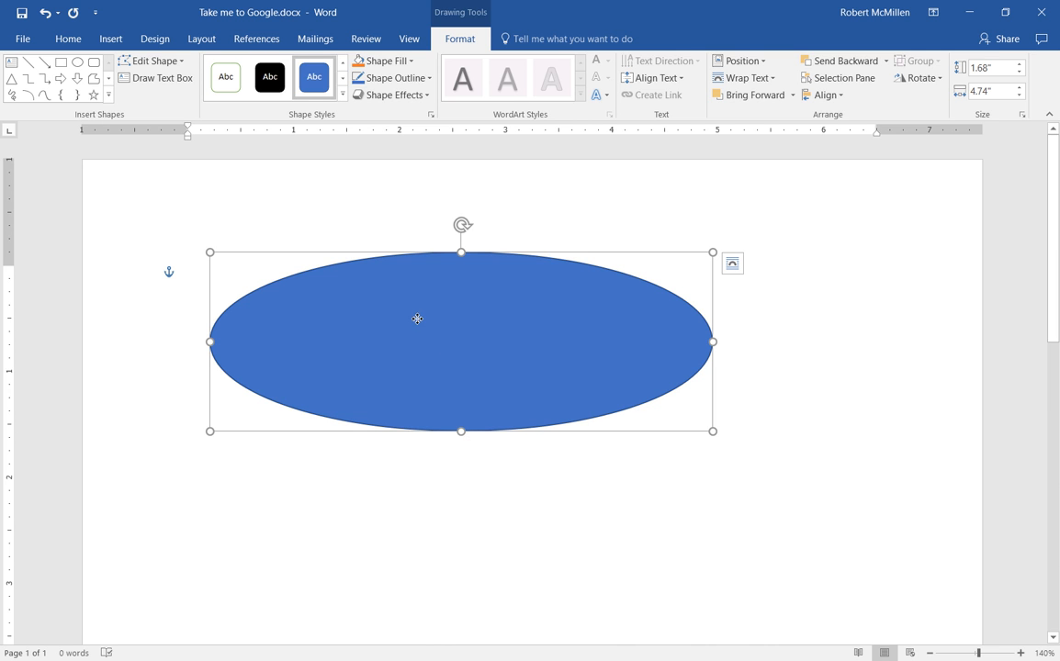
pyautogui.rightClick(417, 320)
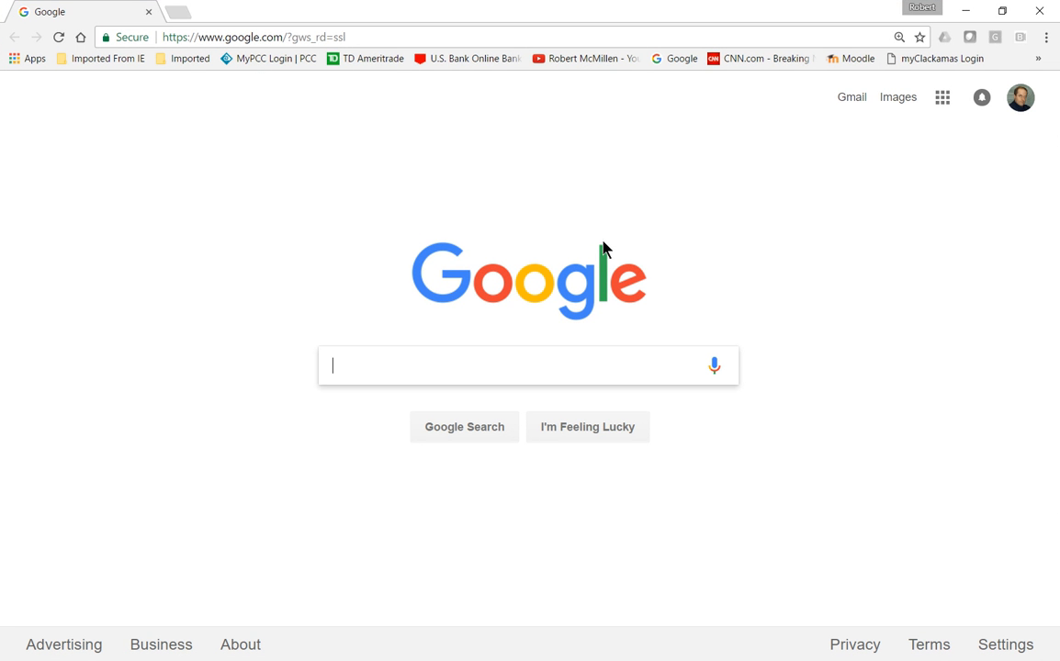
pyautogui.moveTo(872, 142)
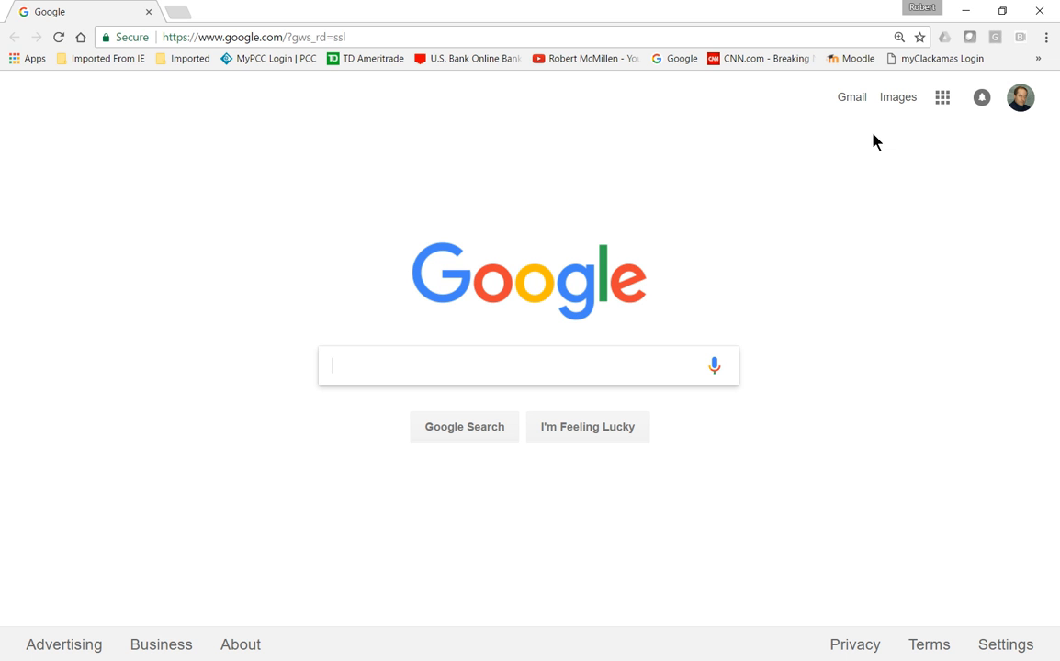
pyautogui.moveTo(942, 95)
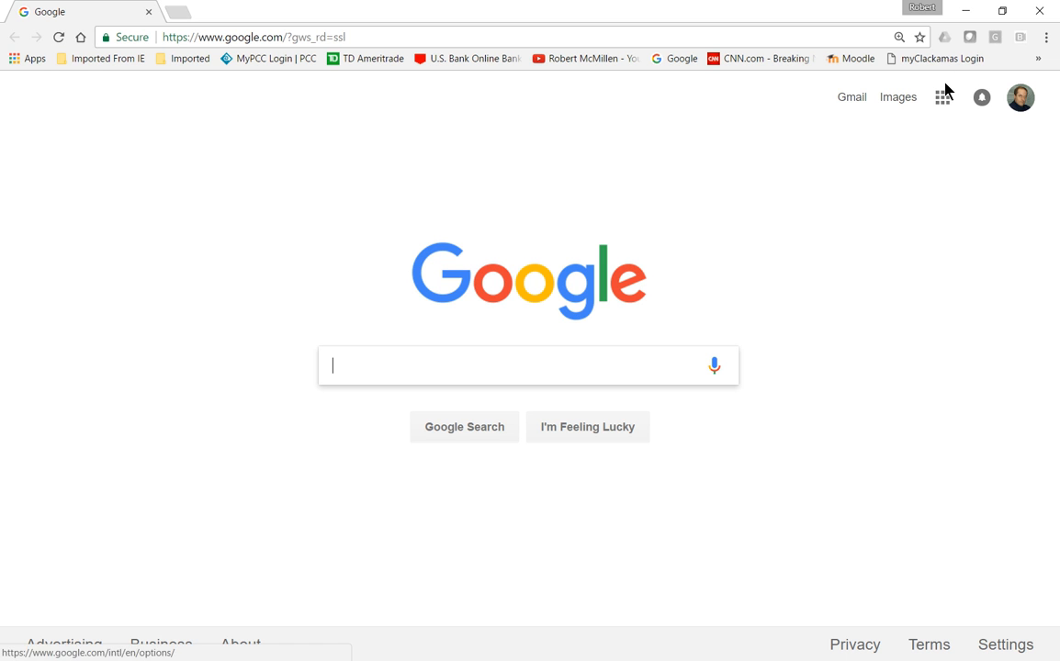
pyautogui.moveTo(852, 95)
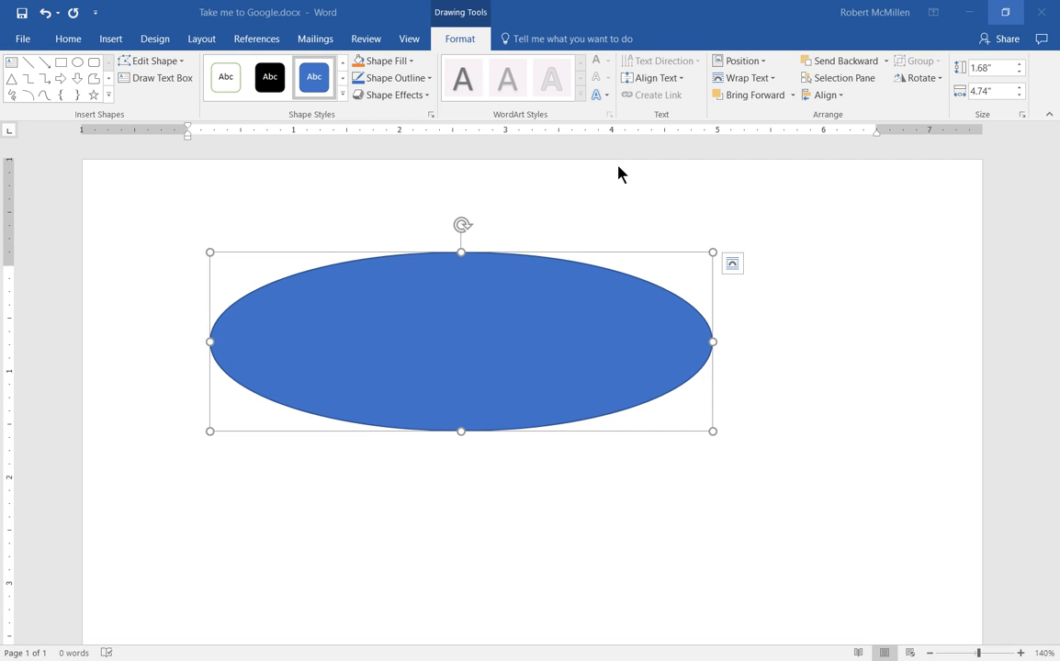
pyautogui.moveTo(547, 118)
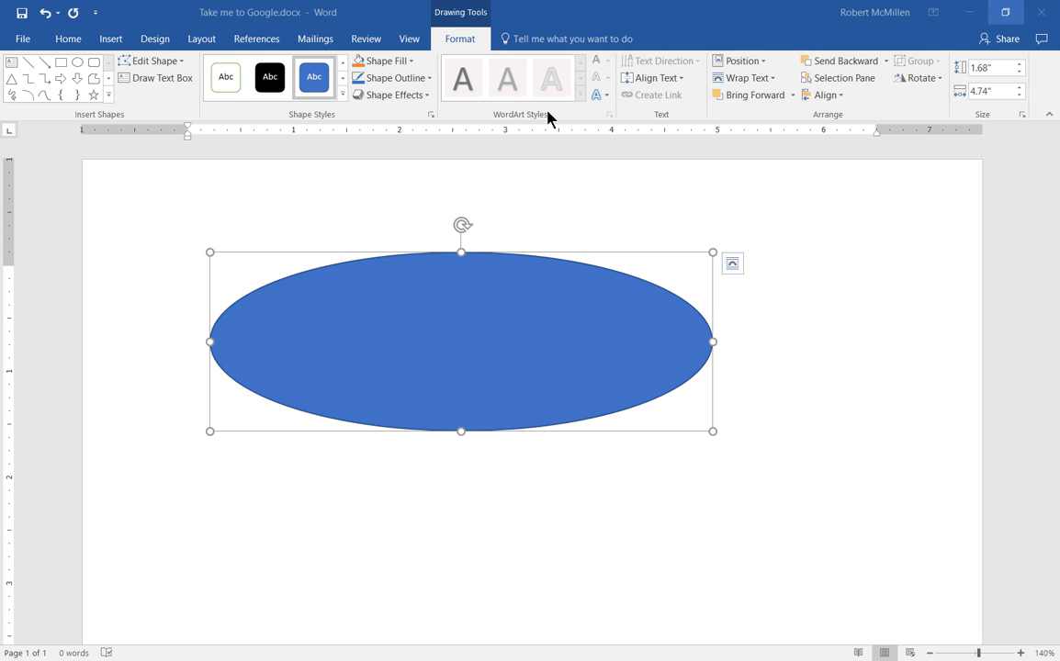